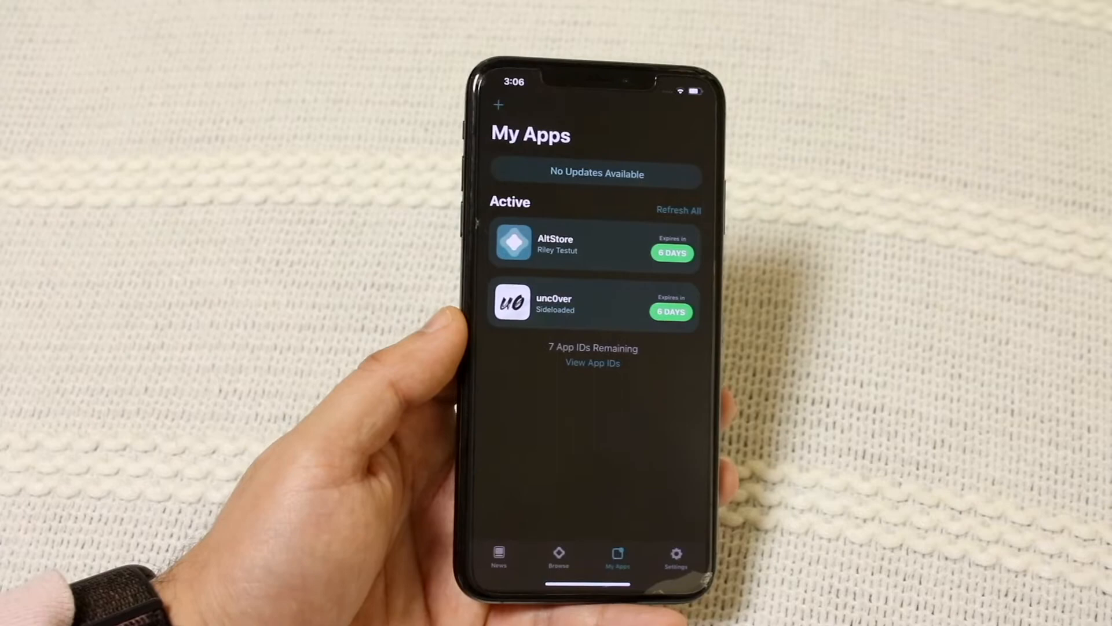
Open the AltServer menu from its diamond icon in the Mac menu bar.
{"action": "left_click", "coordinate": [531, 27]}
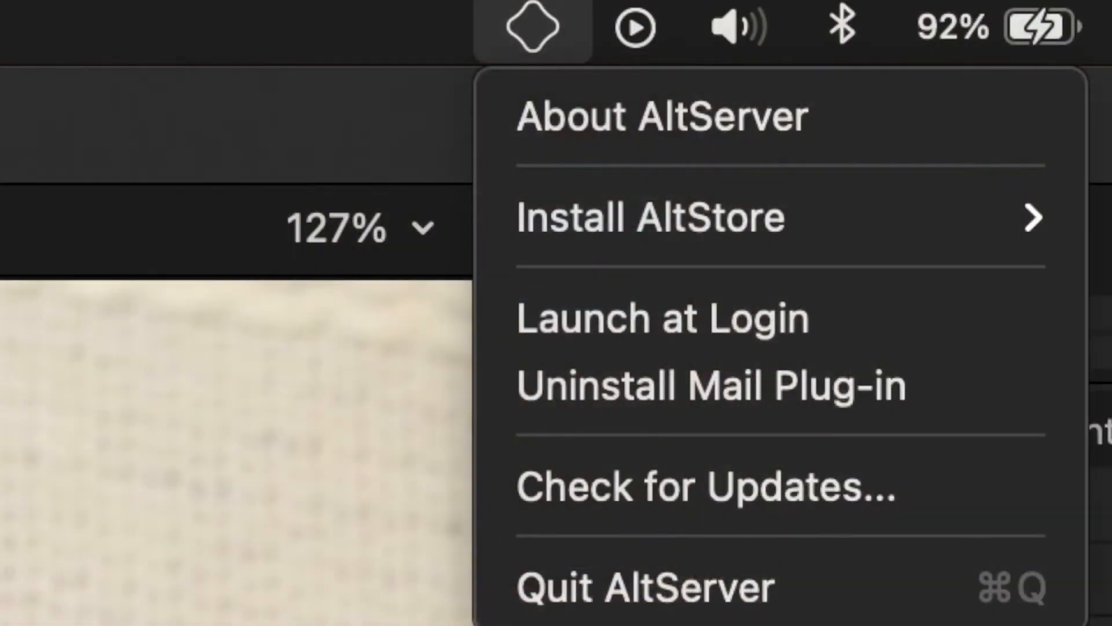